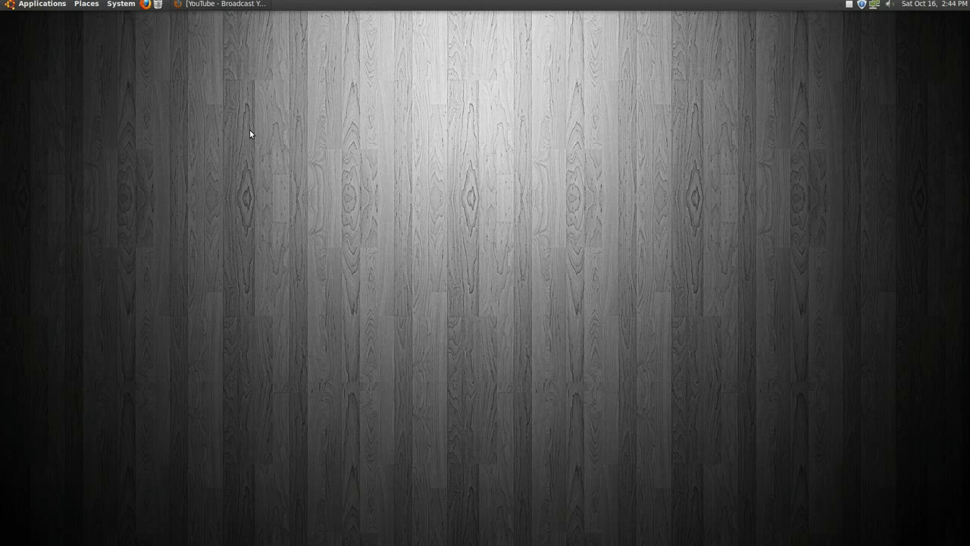
- Launch Transmageddon Video Transcoder from the Sound & Video applications menu
click(41, 3)
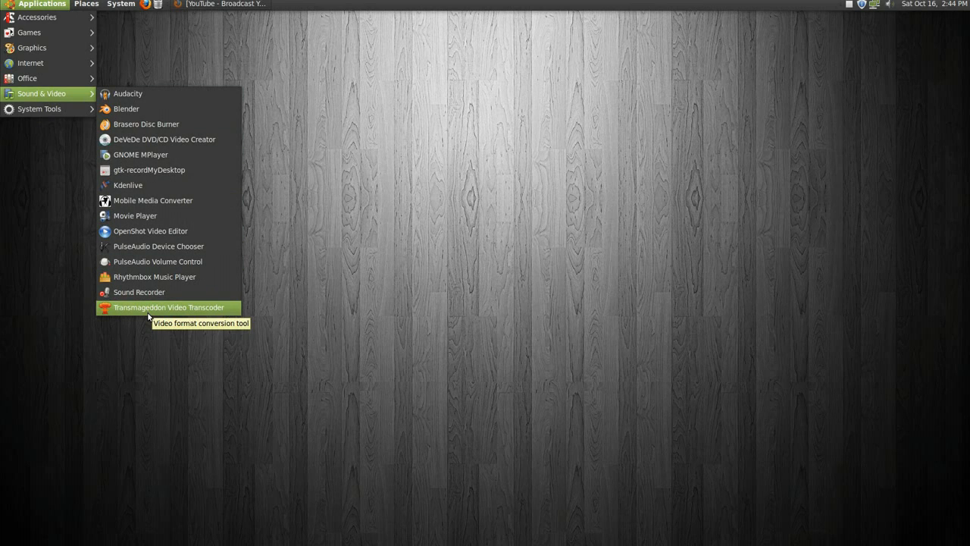
mouse_move(155, 314)
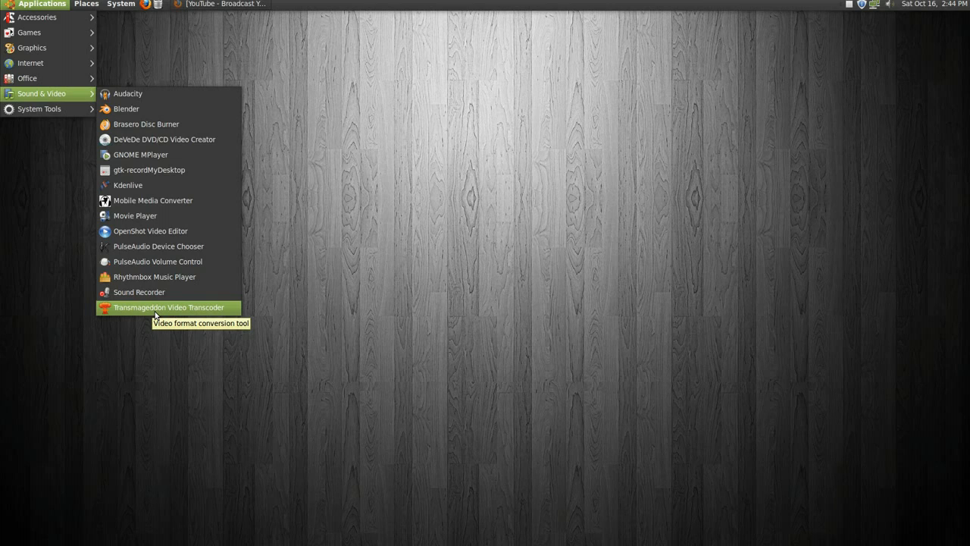
click(168, 306)
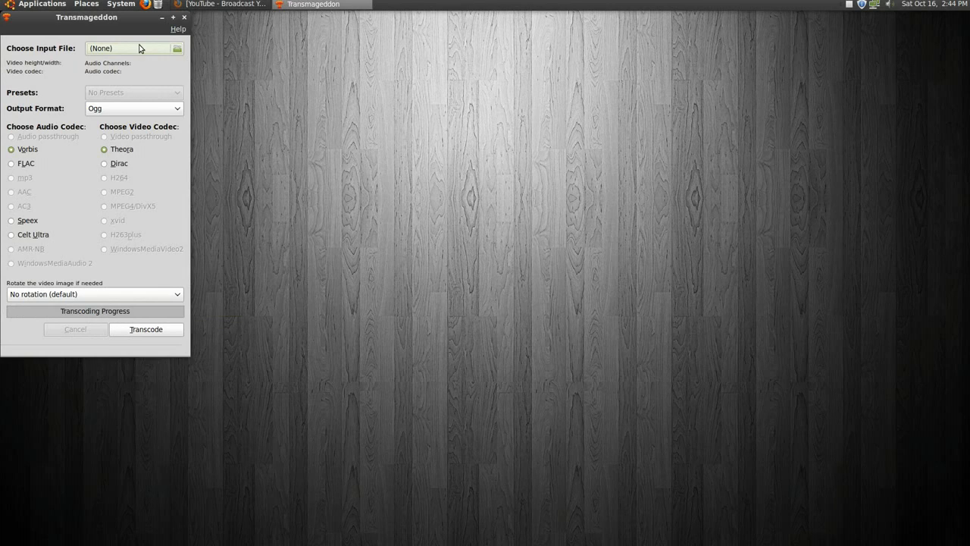
- Centre the window and load out.ogv as the input video
drag(86, 17, 457, 88)
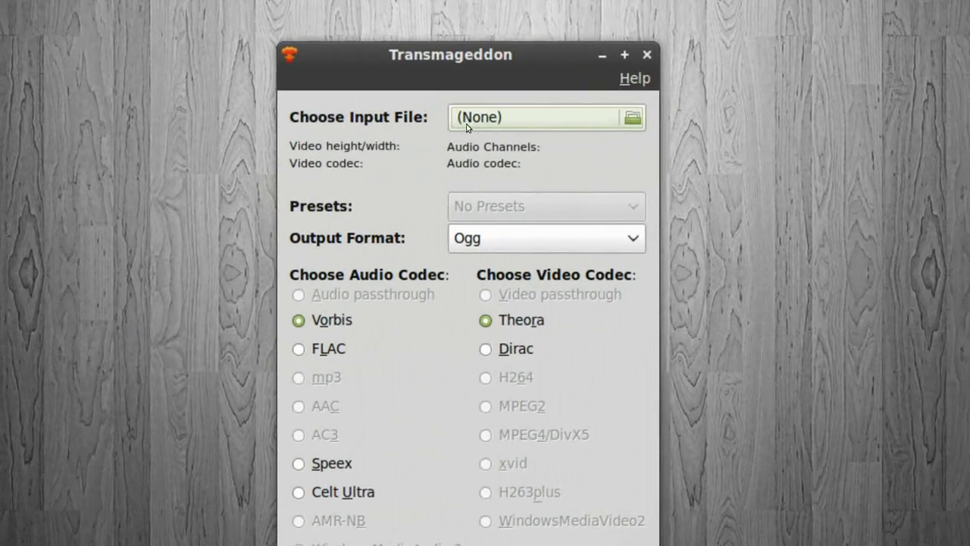
click(630, 118)
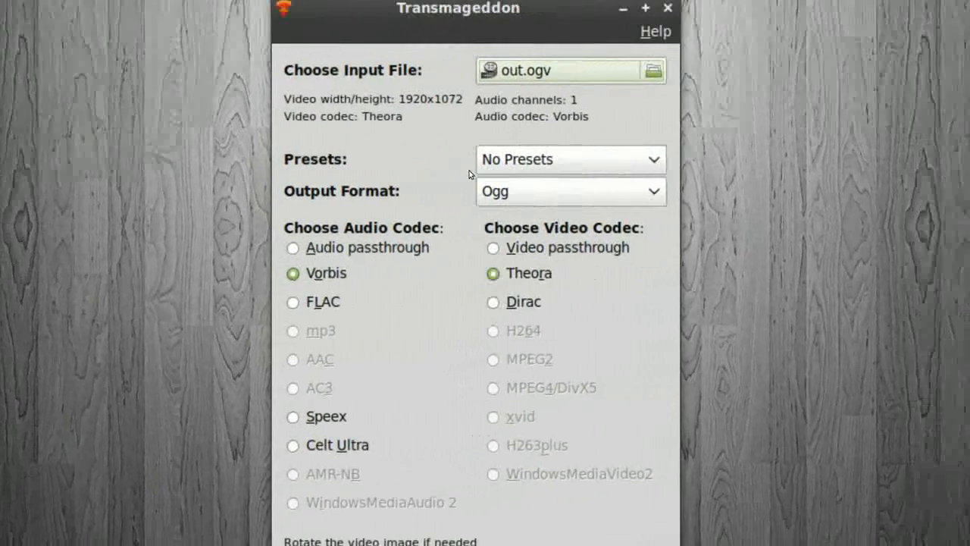
- Browse the device presets and keep No Presets selected
click(570, 159)
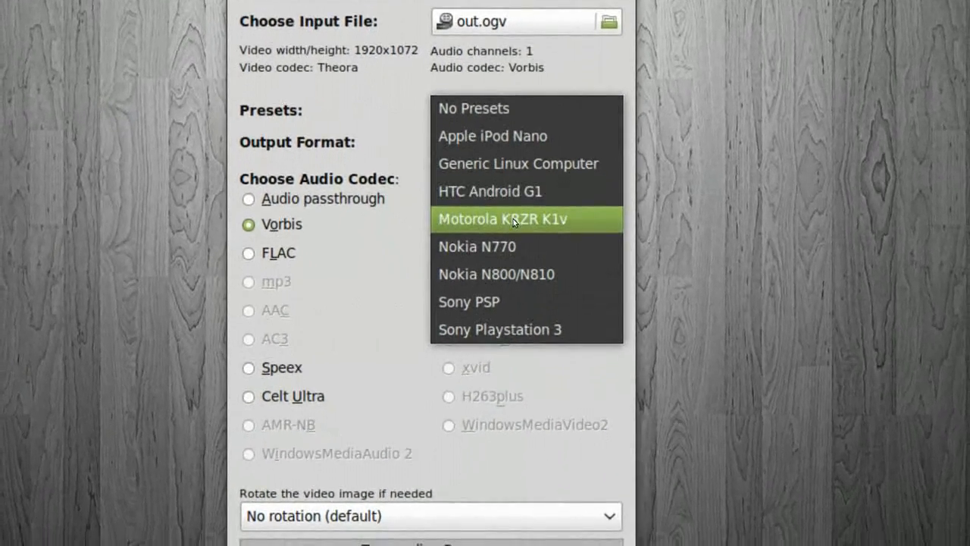
scroll(down, 3)
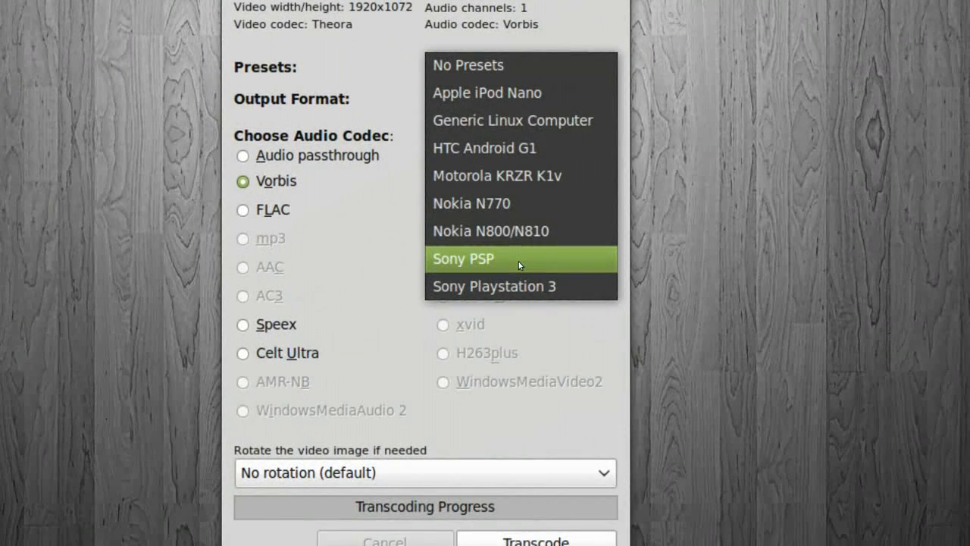
mouse_move(493, 285)
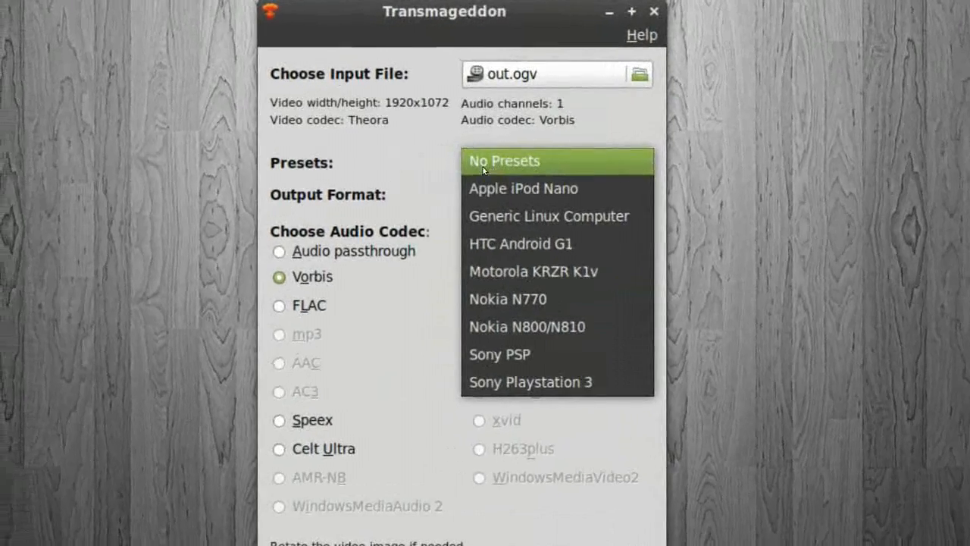
click(503, 160)
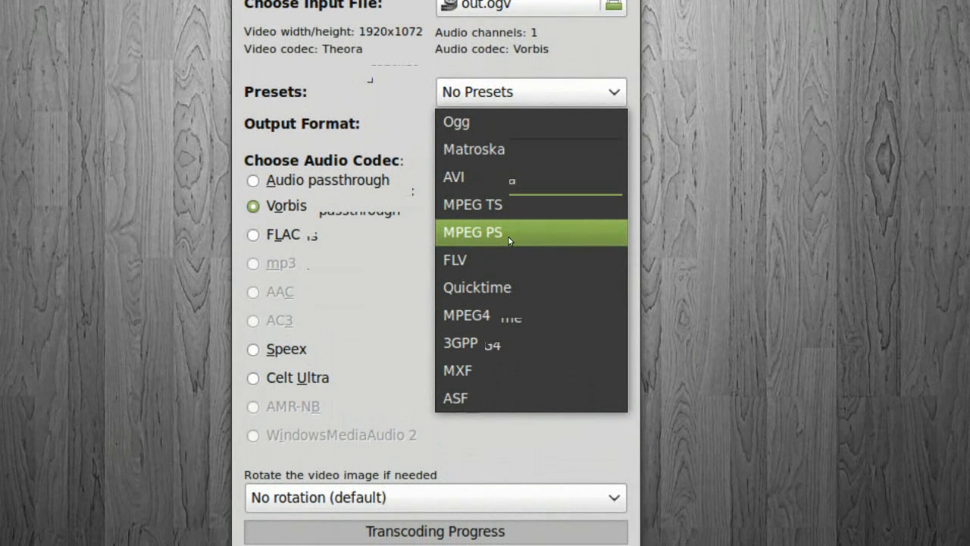
- Select AVI as the output container, giving mp3 audio and H264 video defaults
click(453, 176)
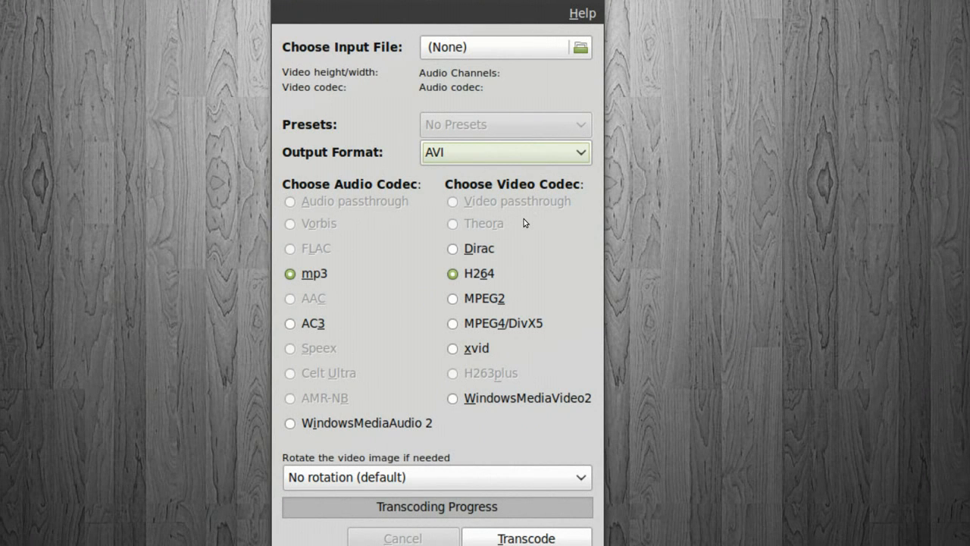
click(506, 152)
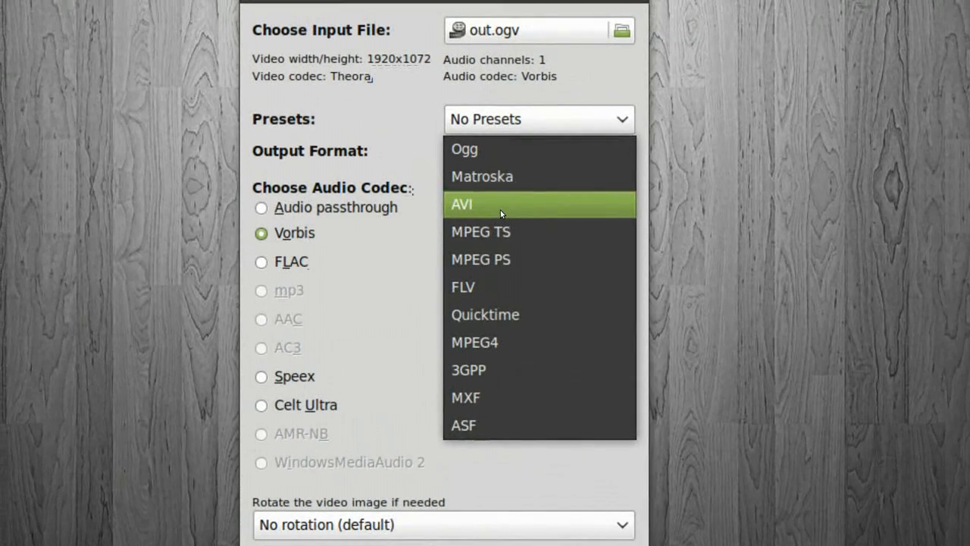
click(461, 203)
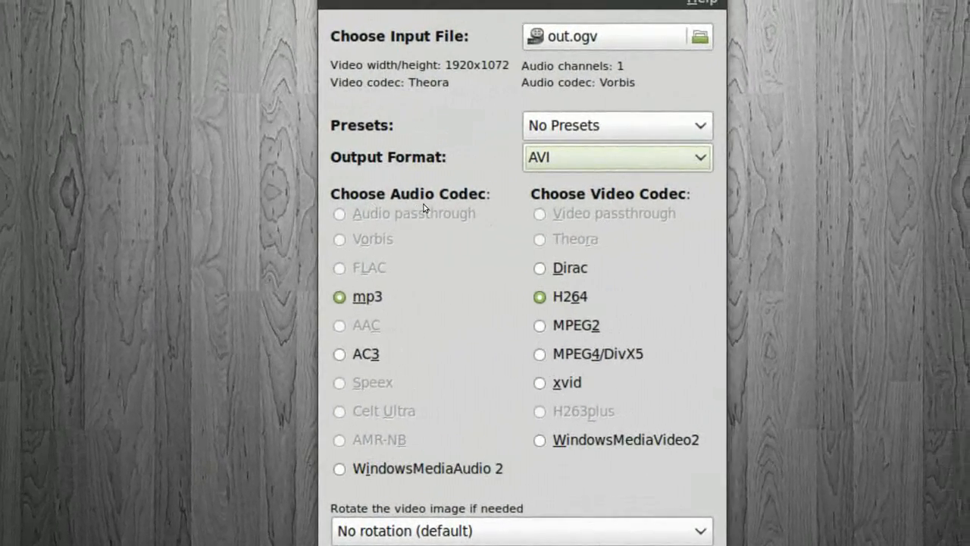
scroll(down, 3)
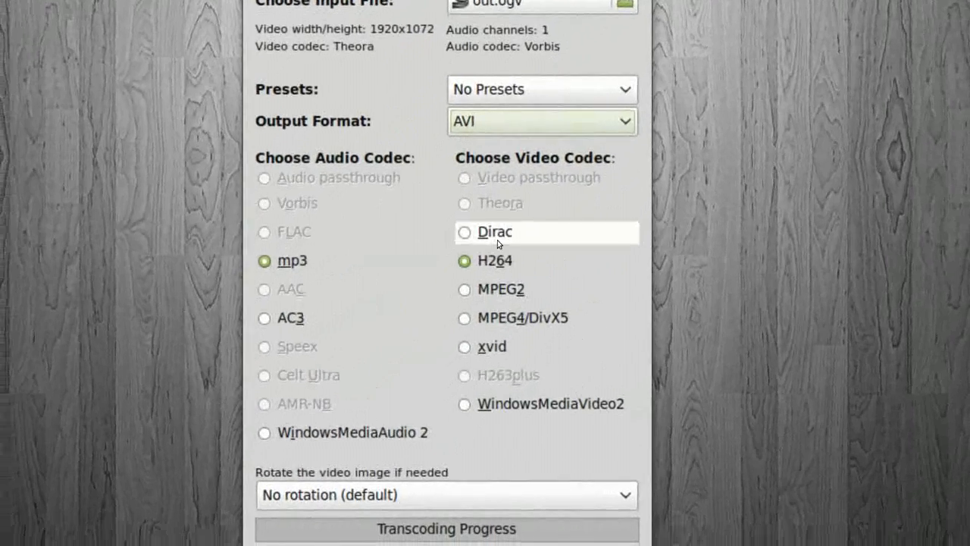
scroll(down, 3)
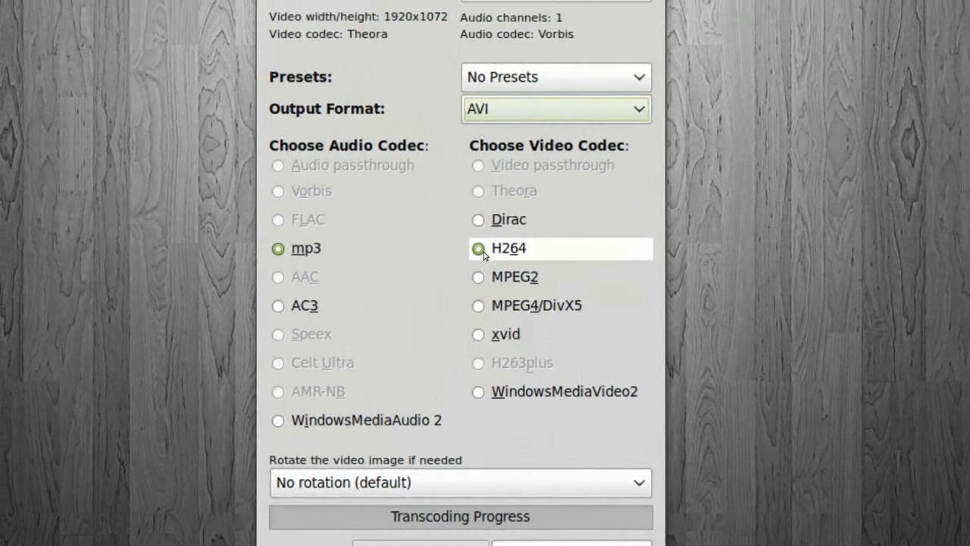
scroll(down, 3)
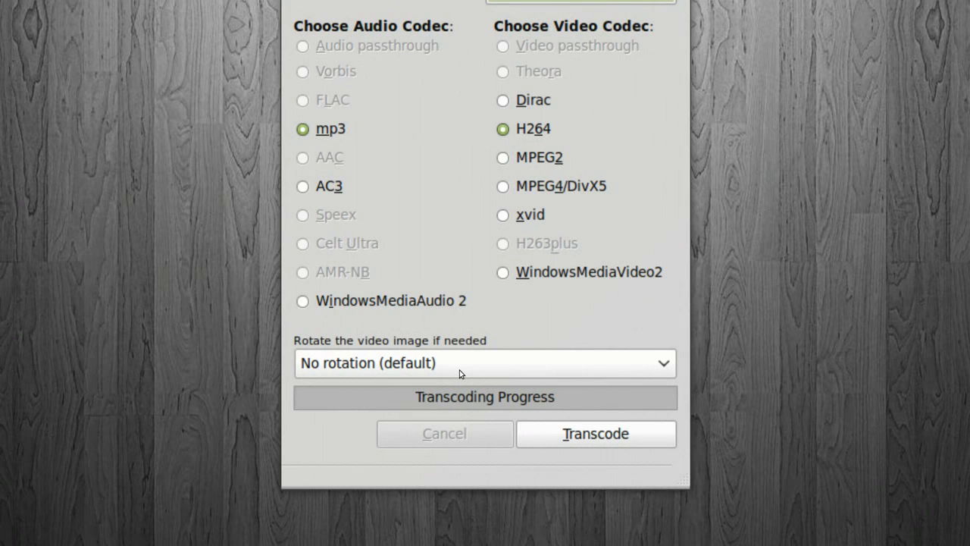
click(485, 362)
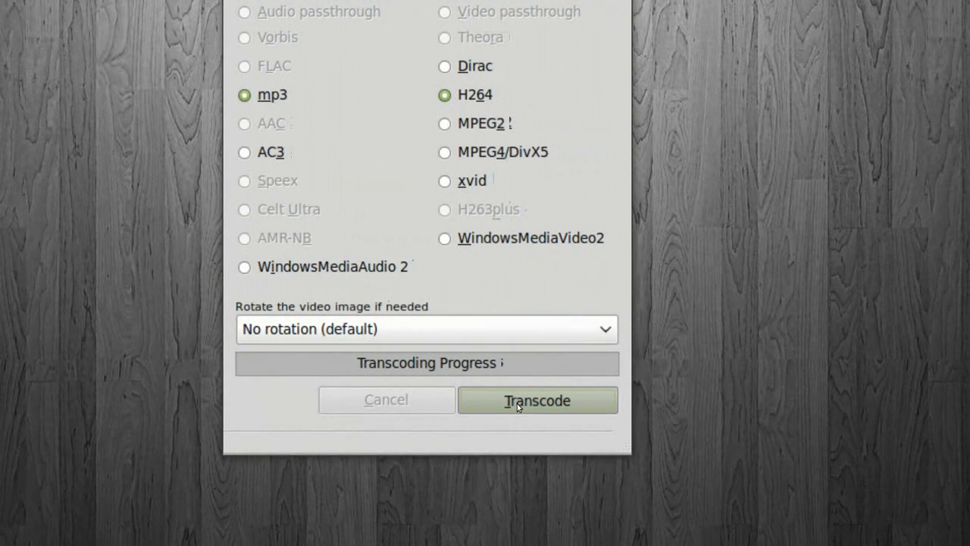
- Transcode out.ogv to AVI in the Videos folder, then minimize the transcoder
click(537, 400)
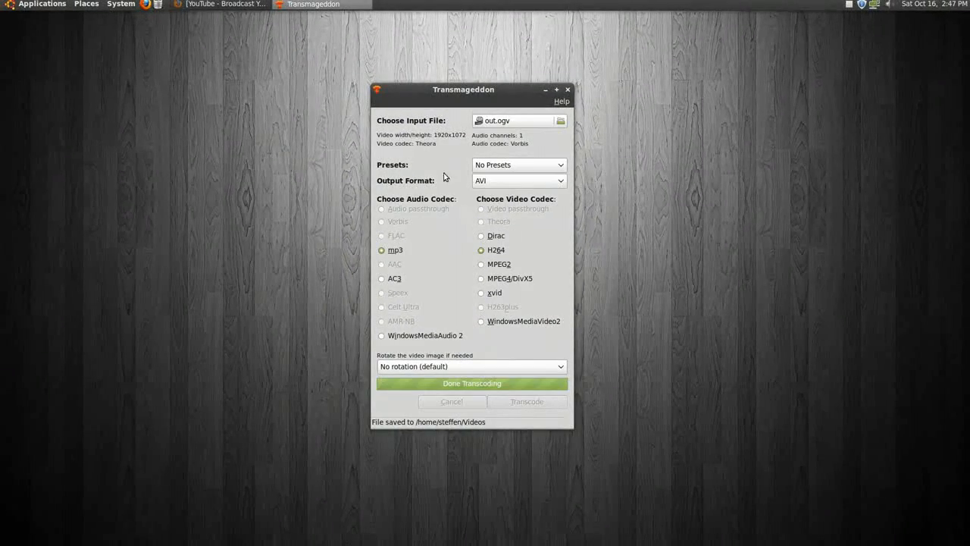
mouse_move(460, 386)
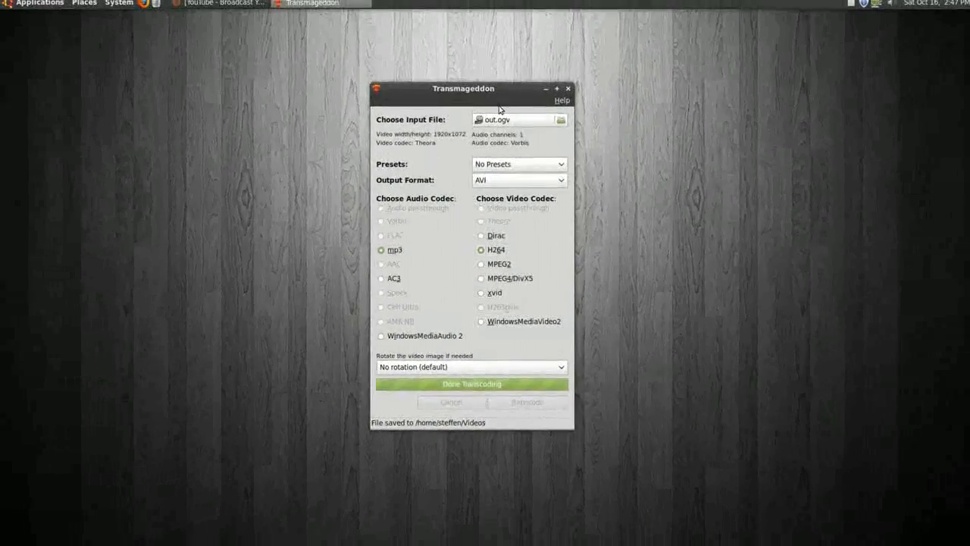
mouse_move(545, 89)
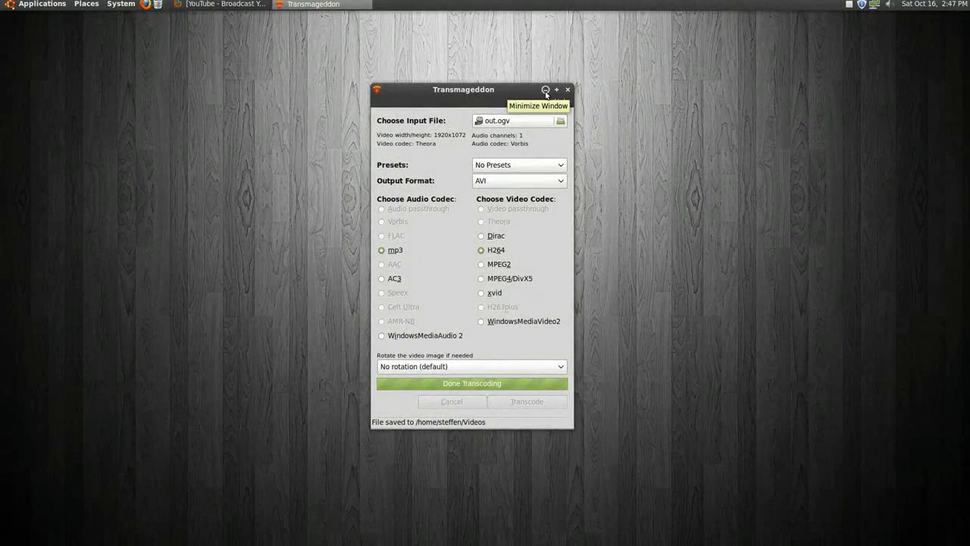
click(86, 3)
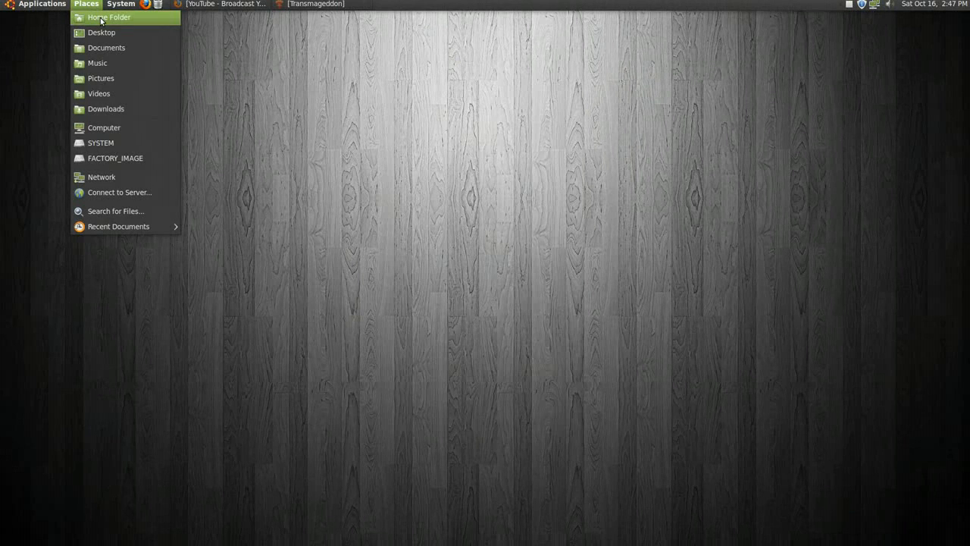
- Browse to Home > Videos and launch out-144654-16102010.avi in Movie Player
click(110, 17)
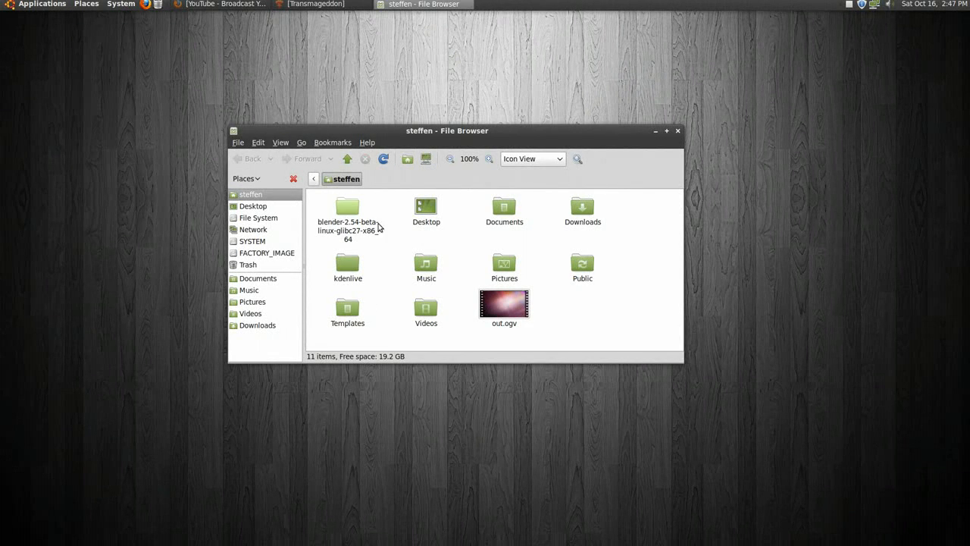
mouse_move(367, 309)
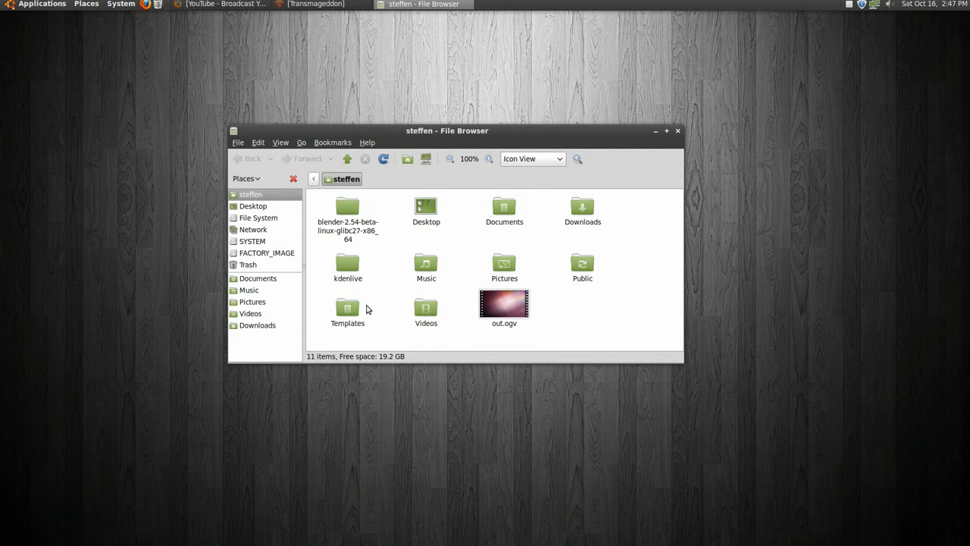
double_click(426, 309)
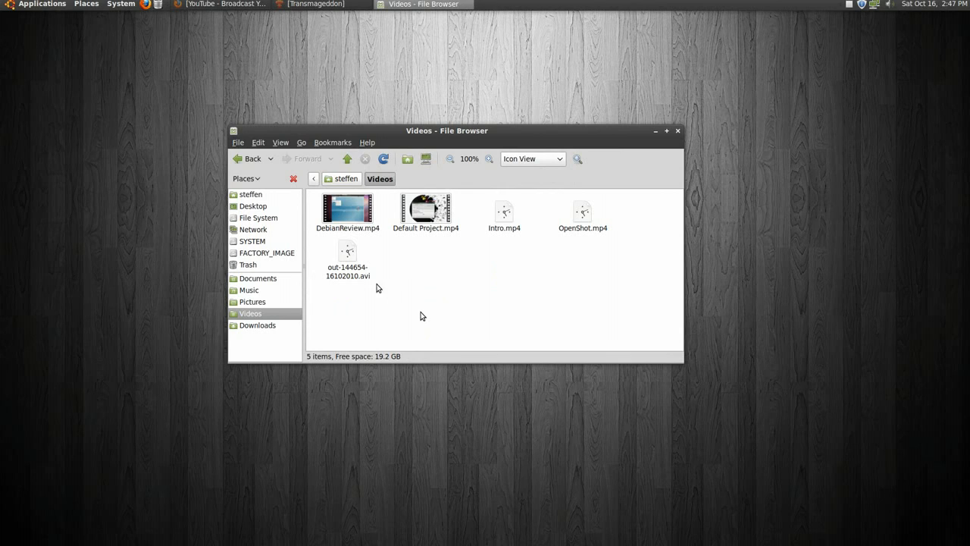
click(347, 254)
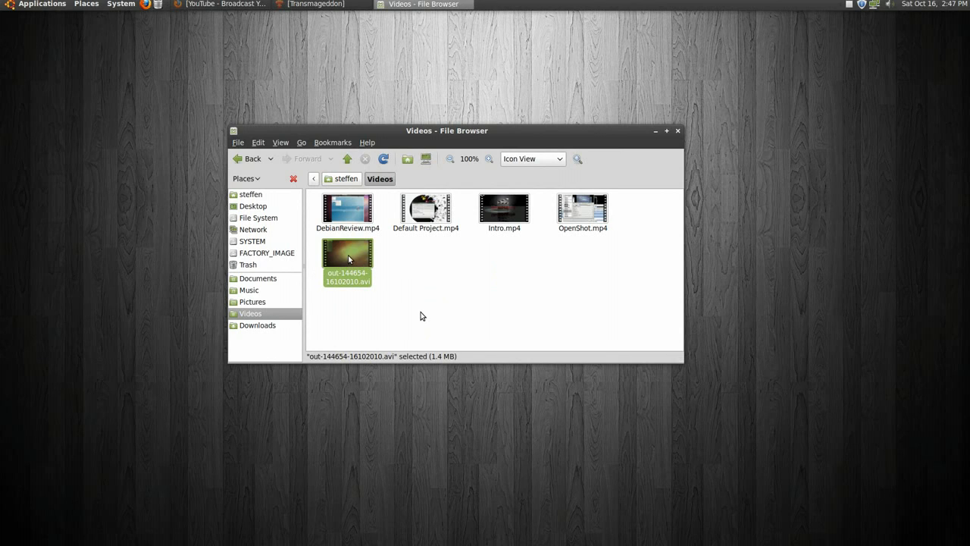
double_click(347, 255)
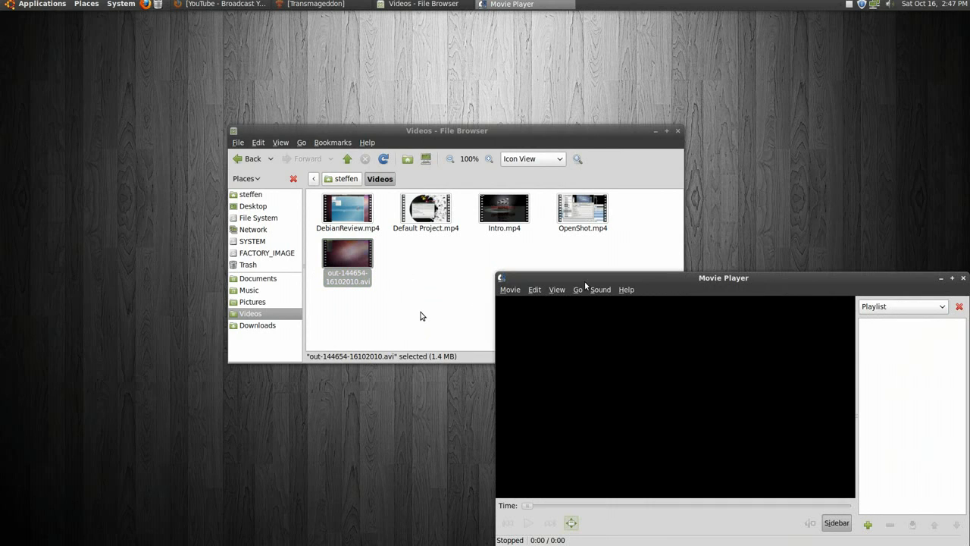
- Play the converted AVI, then close Movie Player and the File Browser
double_click(347, 255)
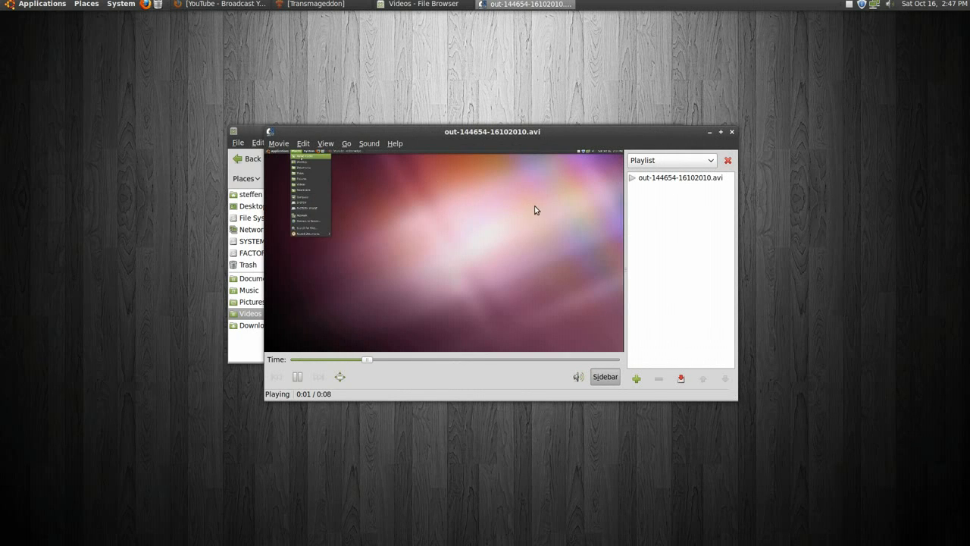
mouse_move(732, 132)
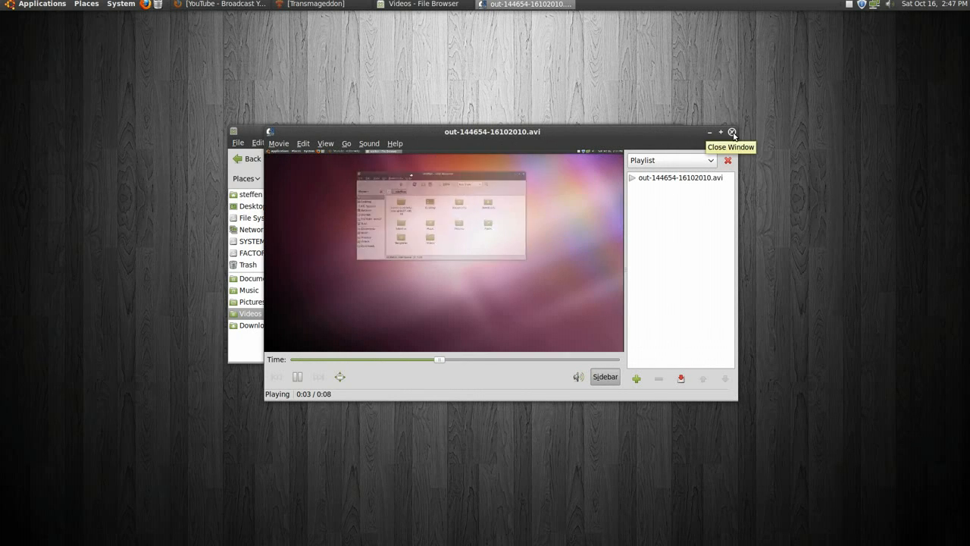
click(732, 132)
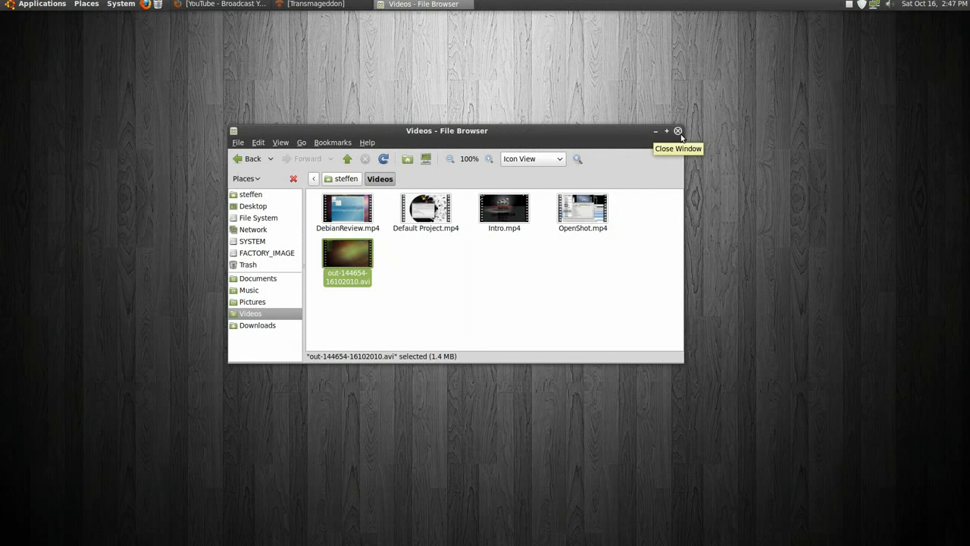
click(678, 130)
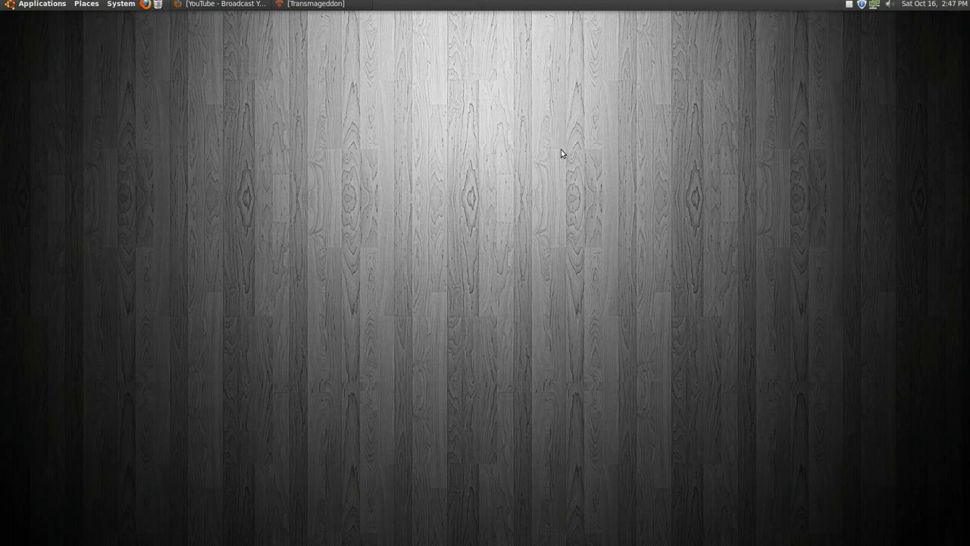
mouse_move(852, 21)
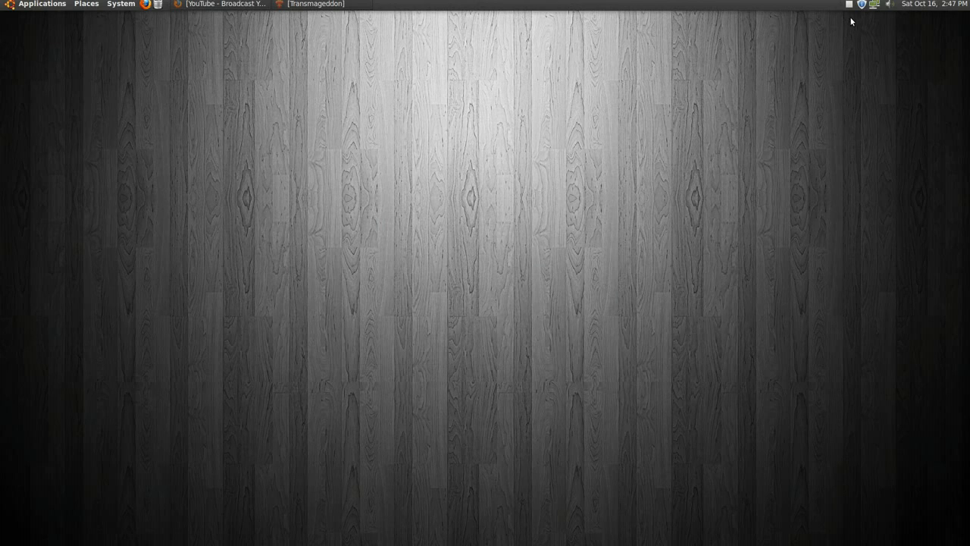